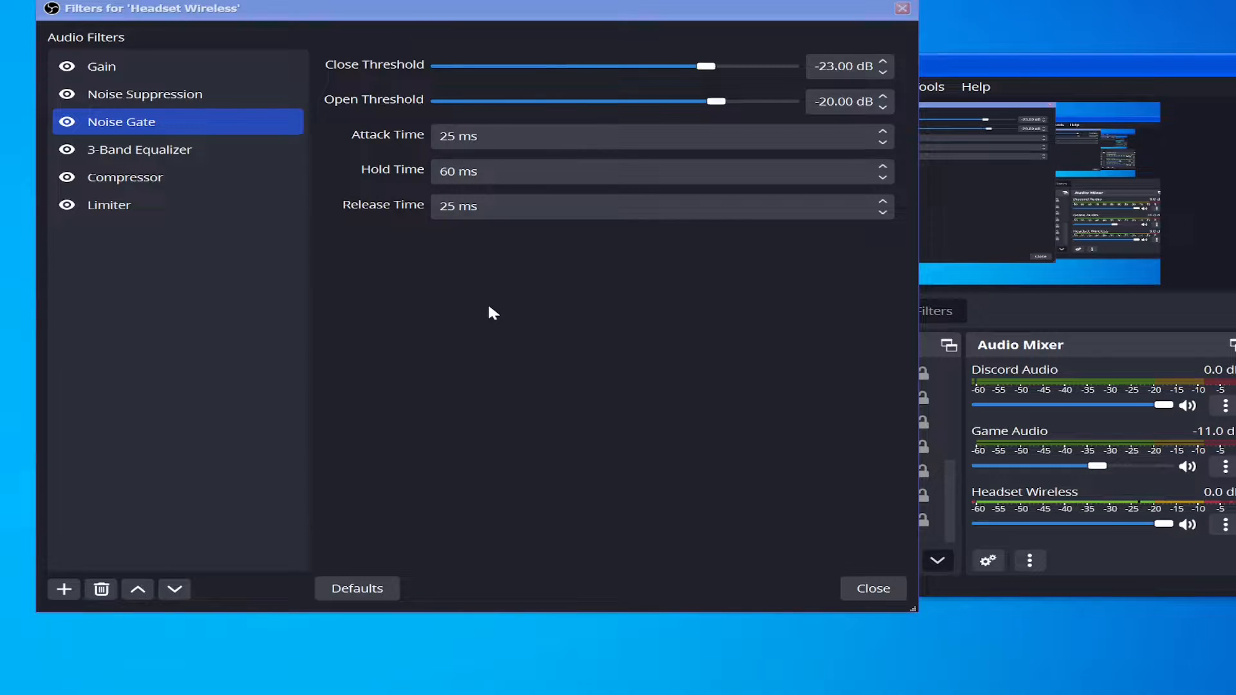
pyautogui.moveTo(465, 60)
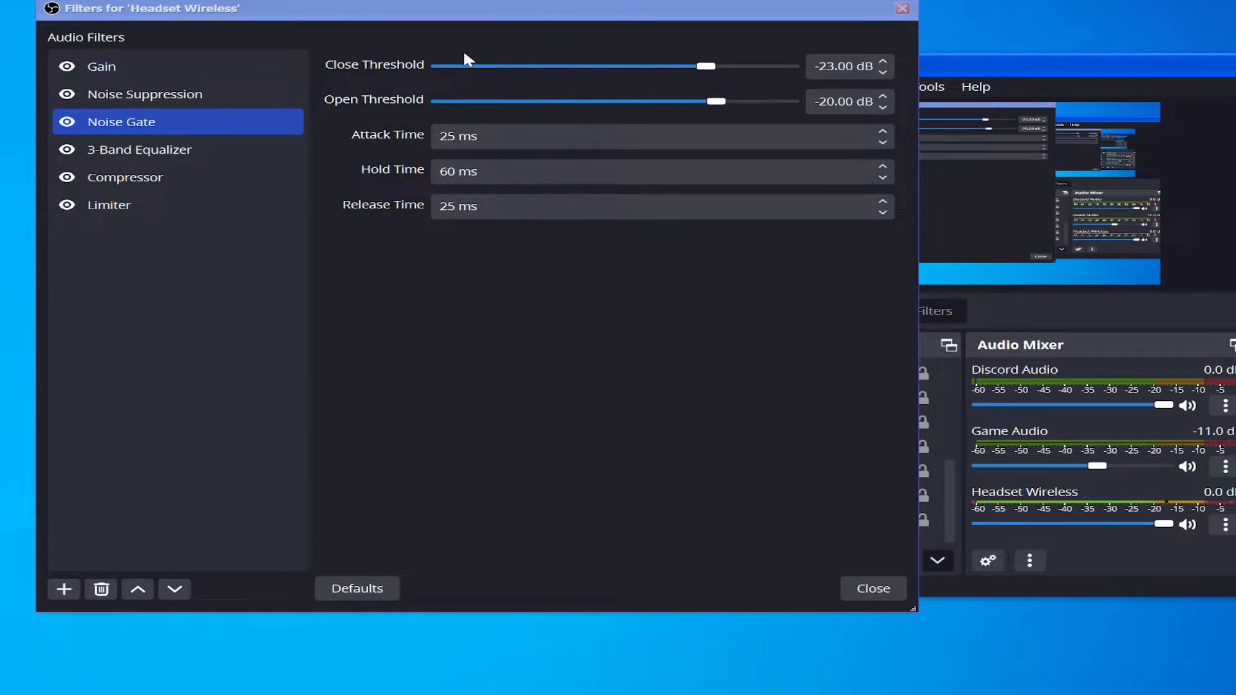
pyautogui.moveTo(507, 291)
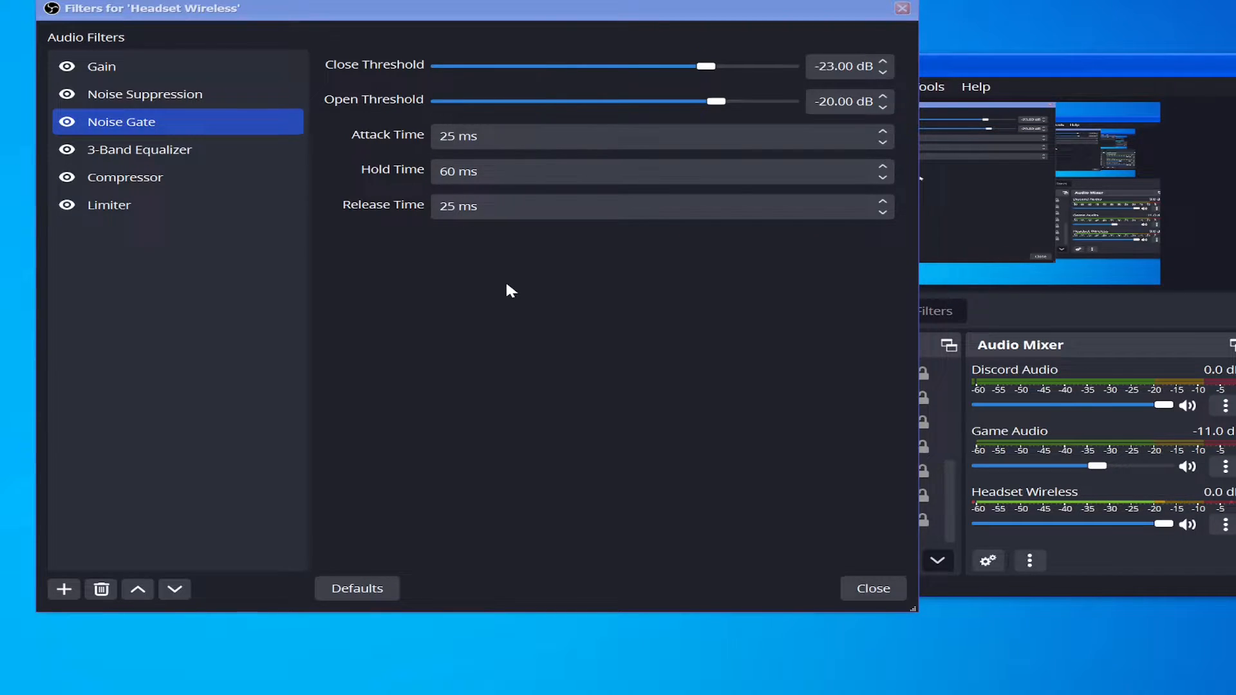
pyautogui.moveTo(505, 291)
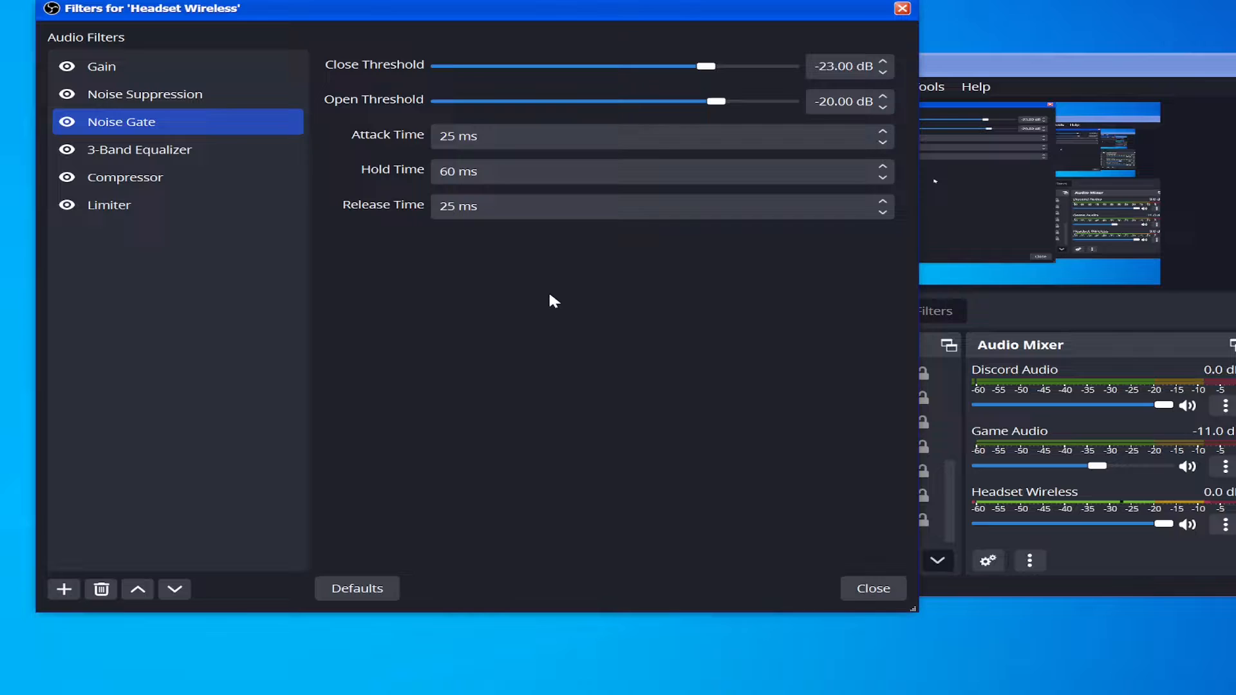
pyautogui.moveTo(708, 317)
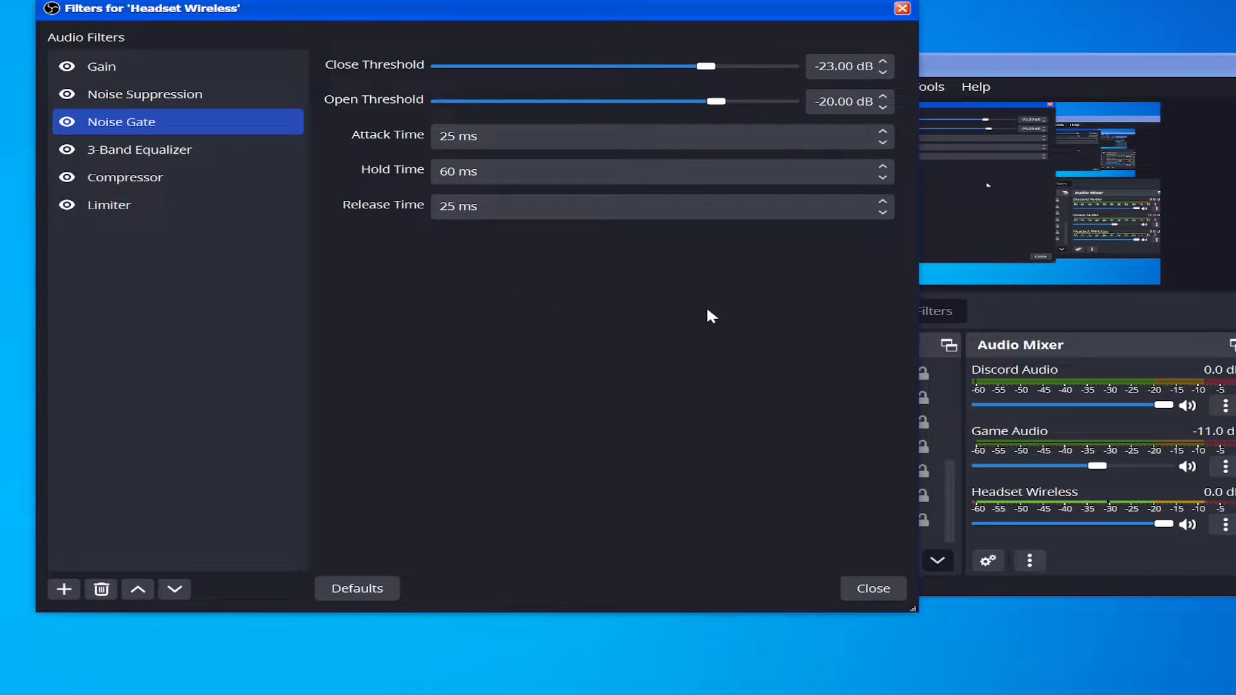
pyautogui.moveTo(694, 310)
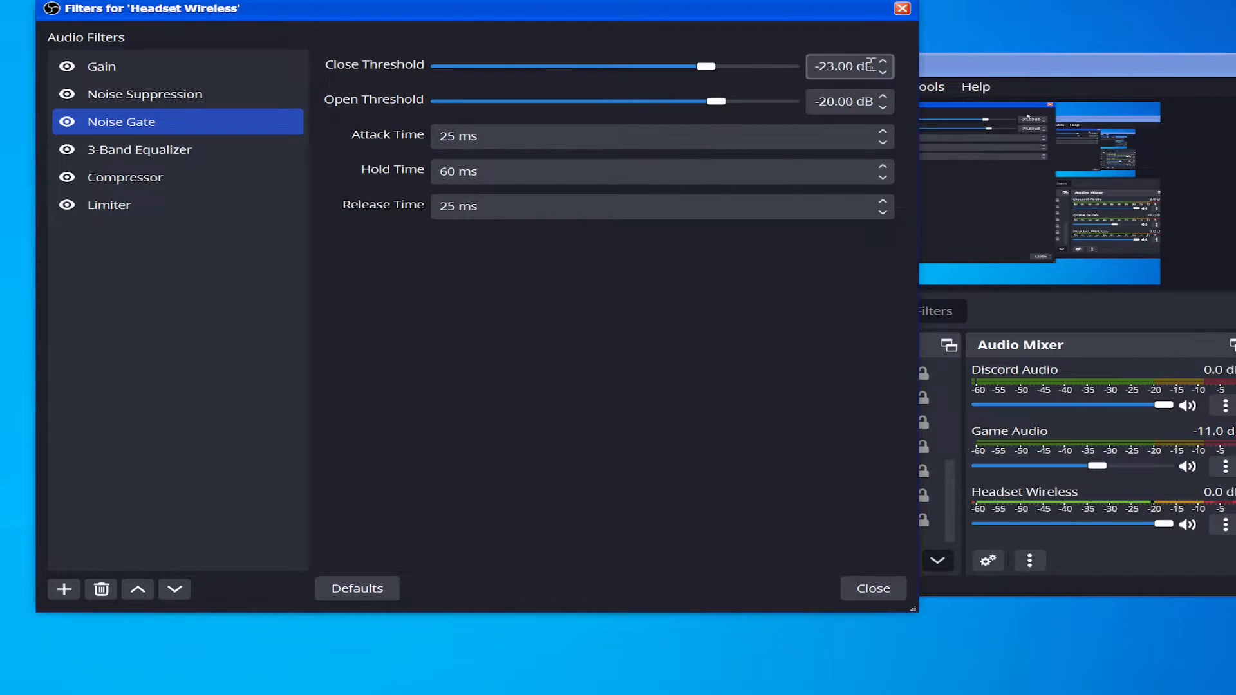
pyautogui.moveTo(794, 297)
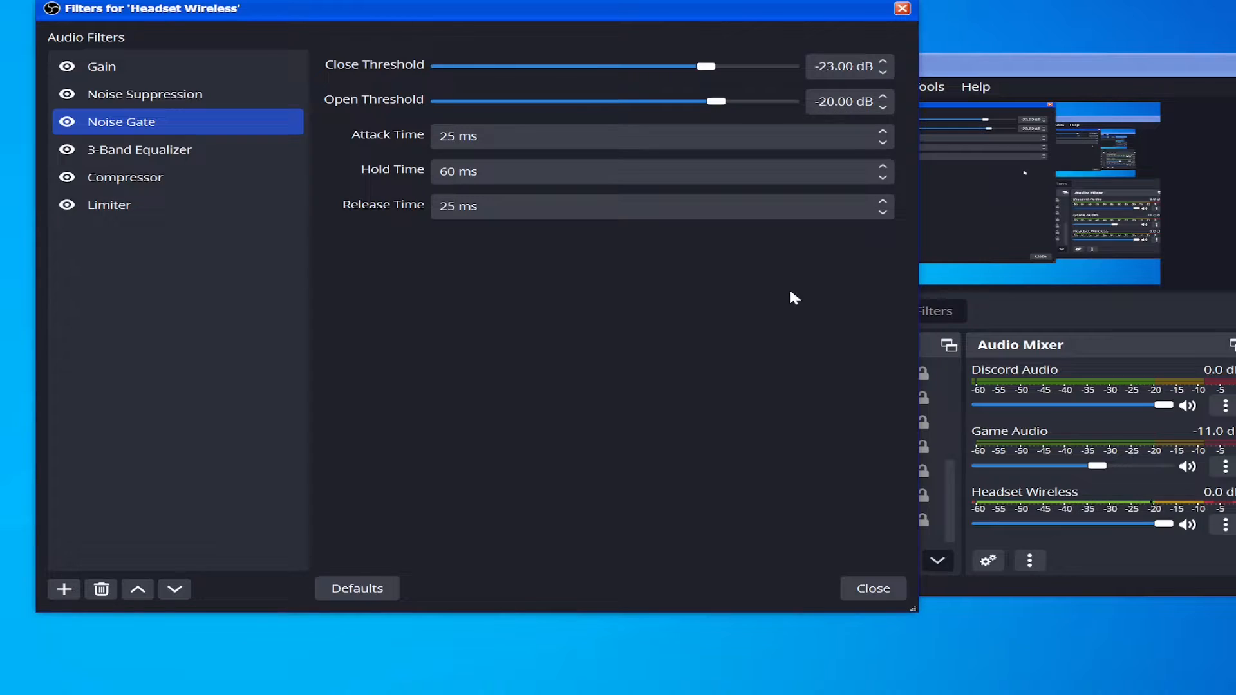
pyautogui.moveTo(681, 397)
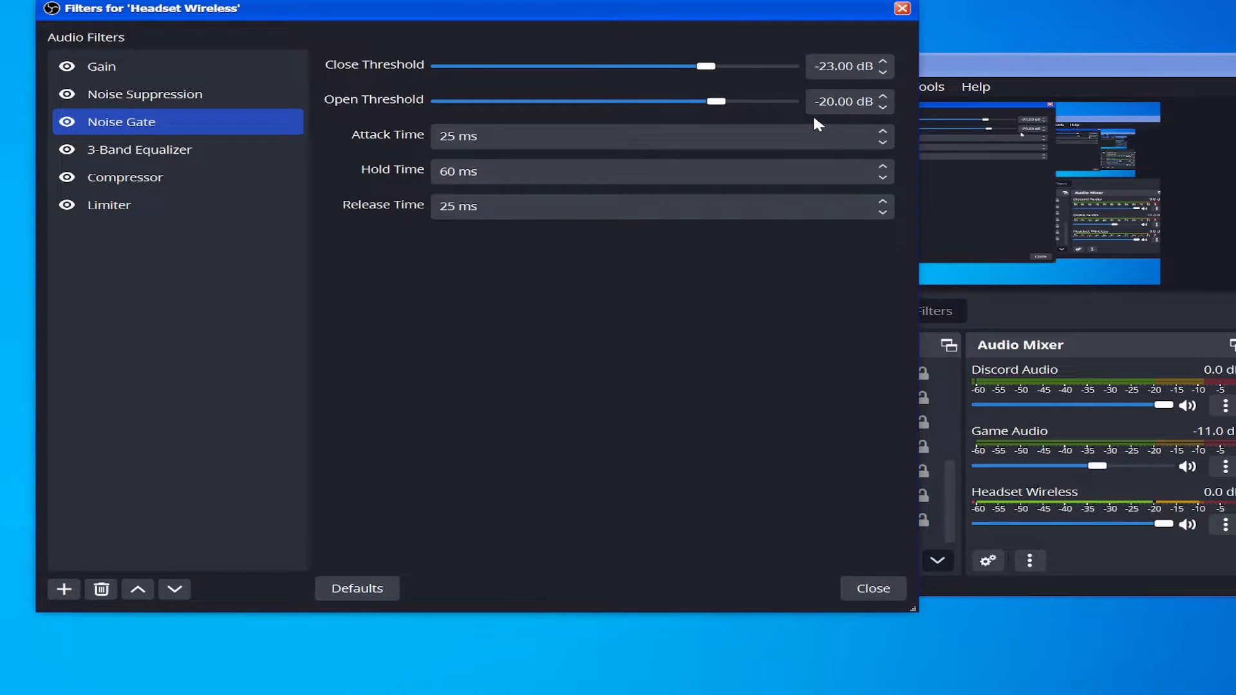
pyautogui.click(552, 135)
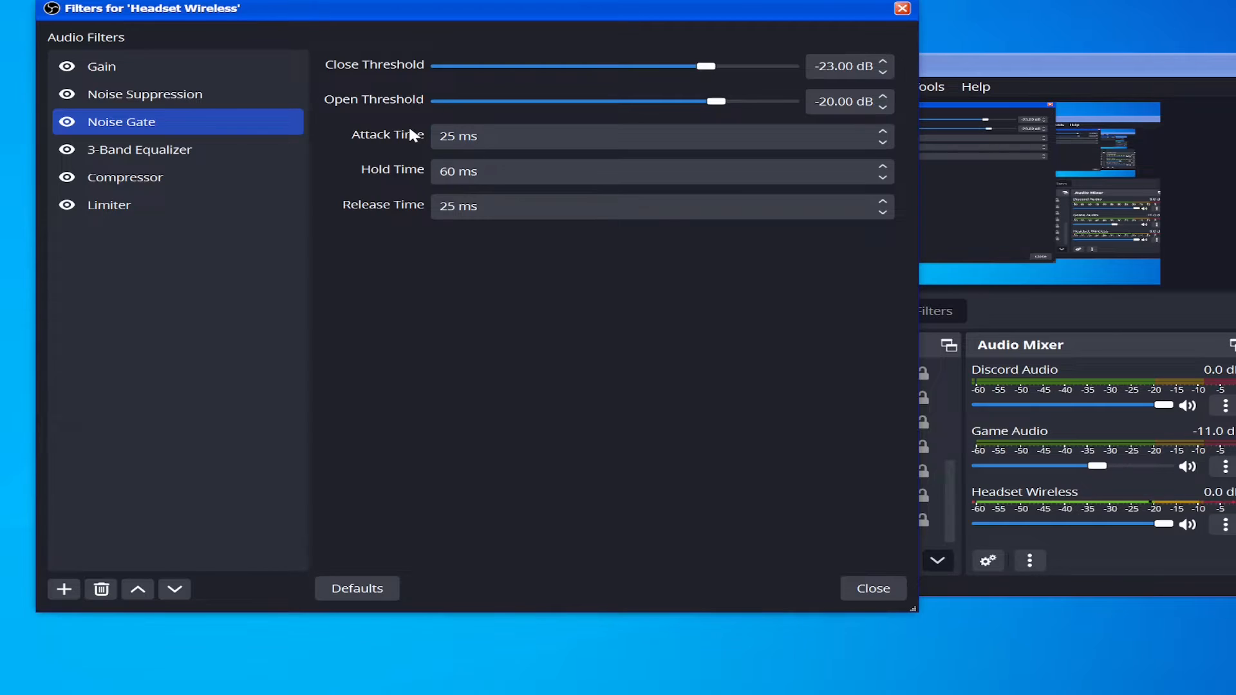
pyautogui.click(536, 135)
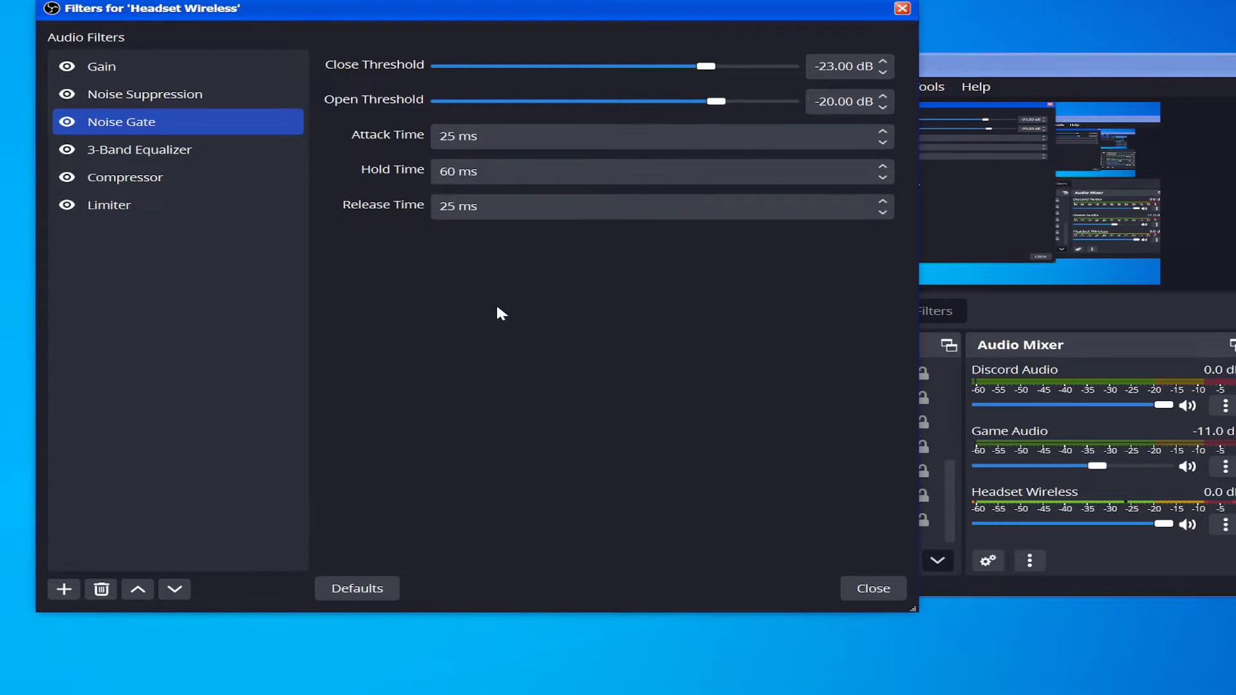
pyautogui.click(631, 136)
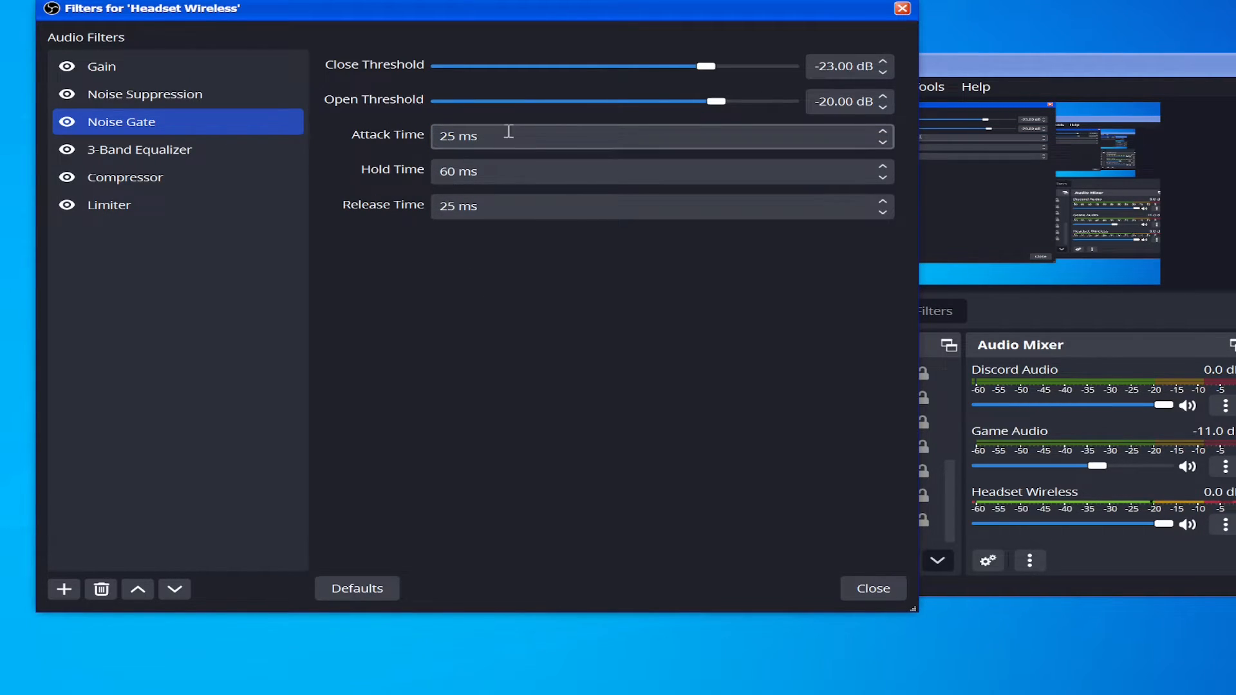
pyautogui.tripleClick(552, 135)
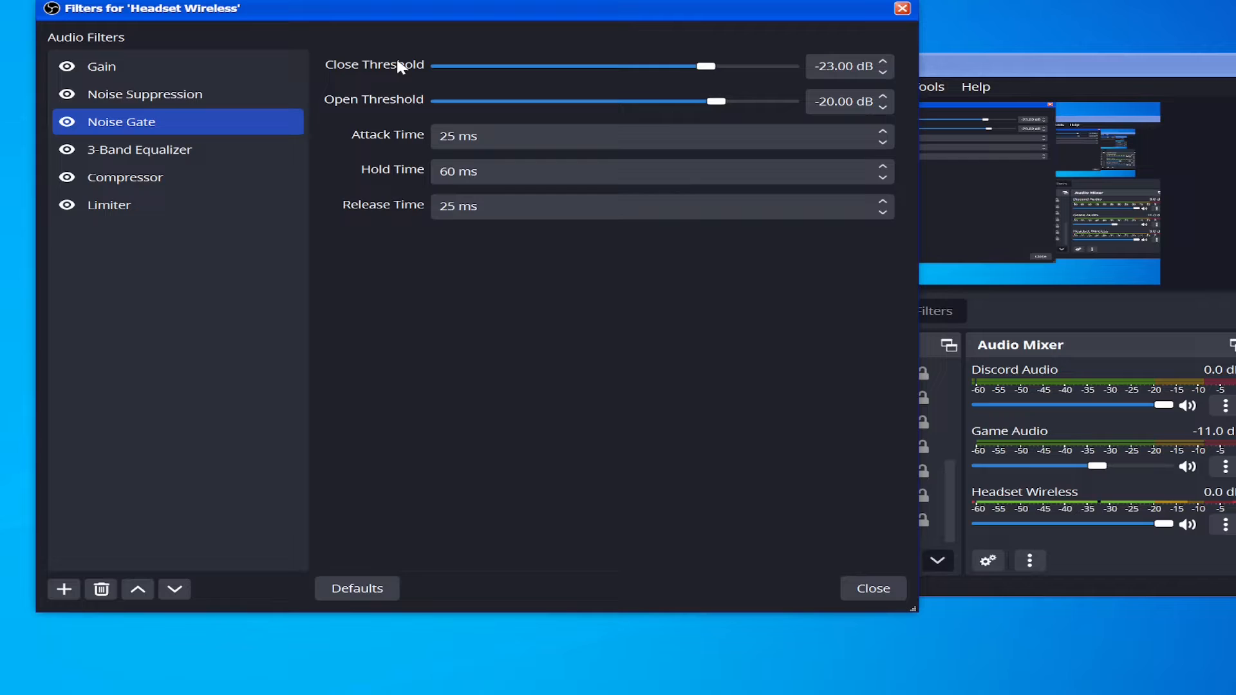
pyautogui.click(844, 66)
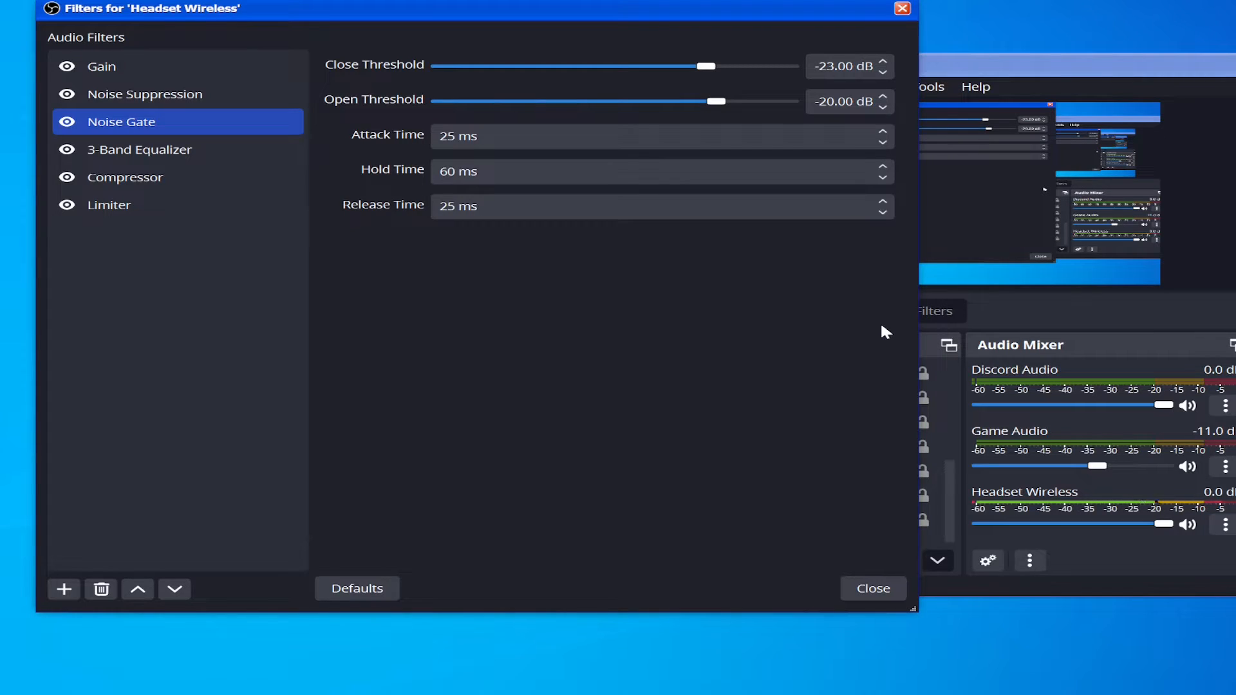
pyautogui.moveTo(683, 284)
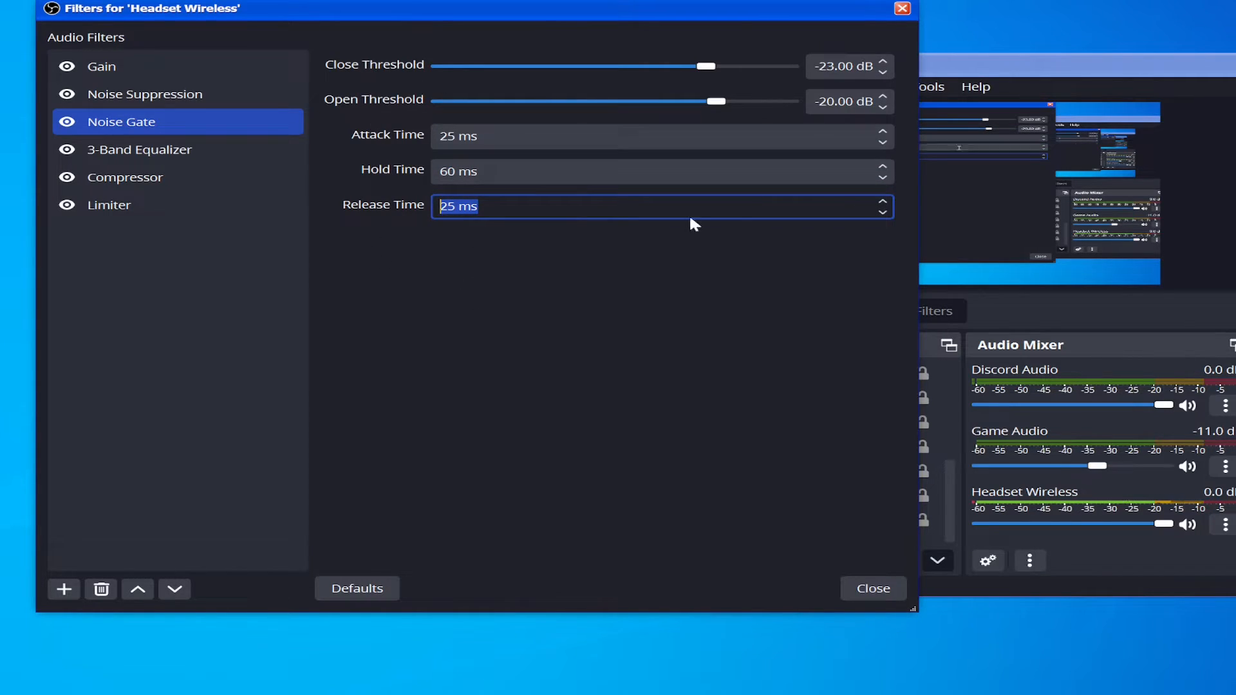
pyautogui.moveTo(634, 348)
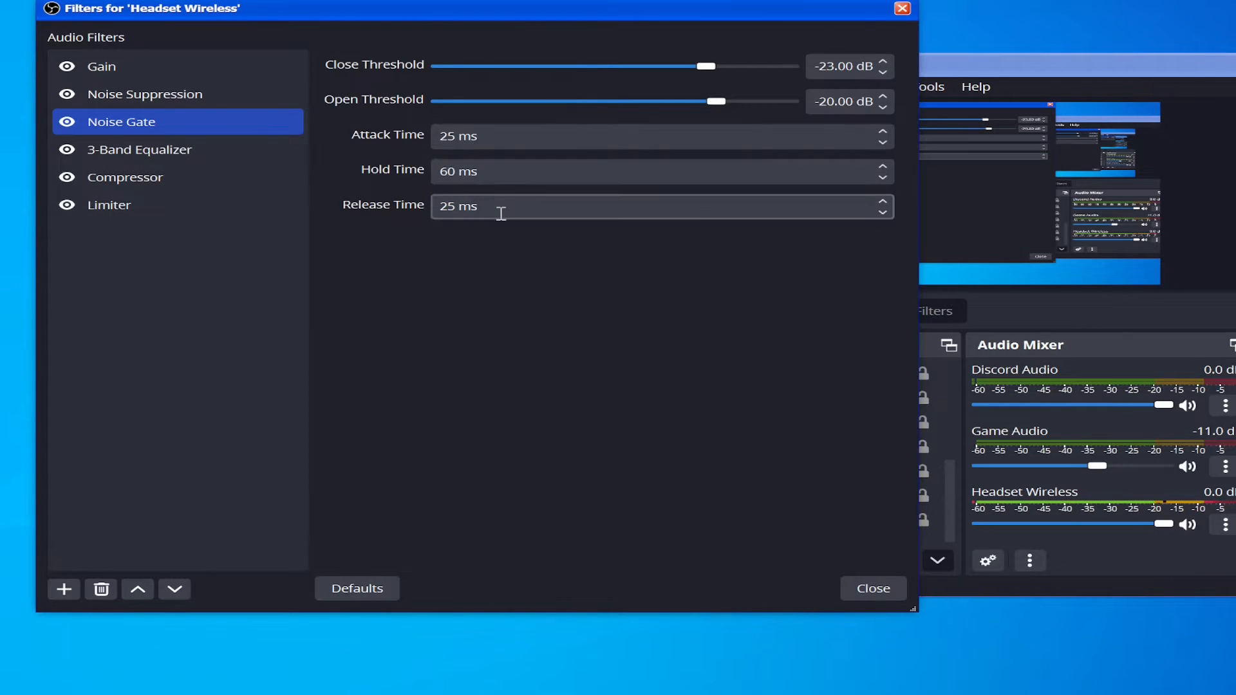
pyautogui.moveTo(501, 165)
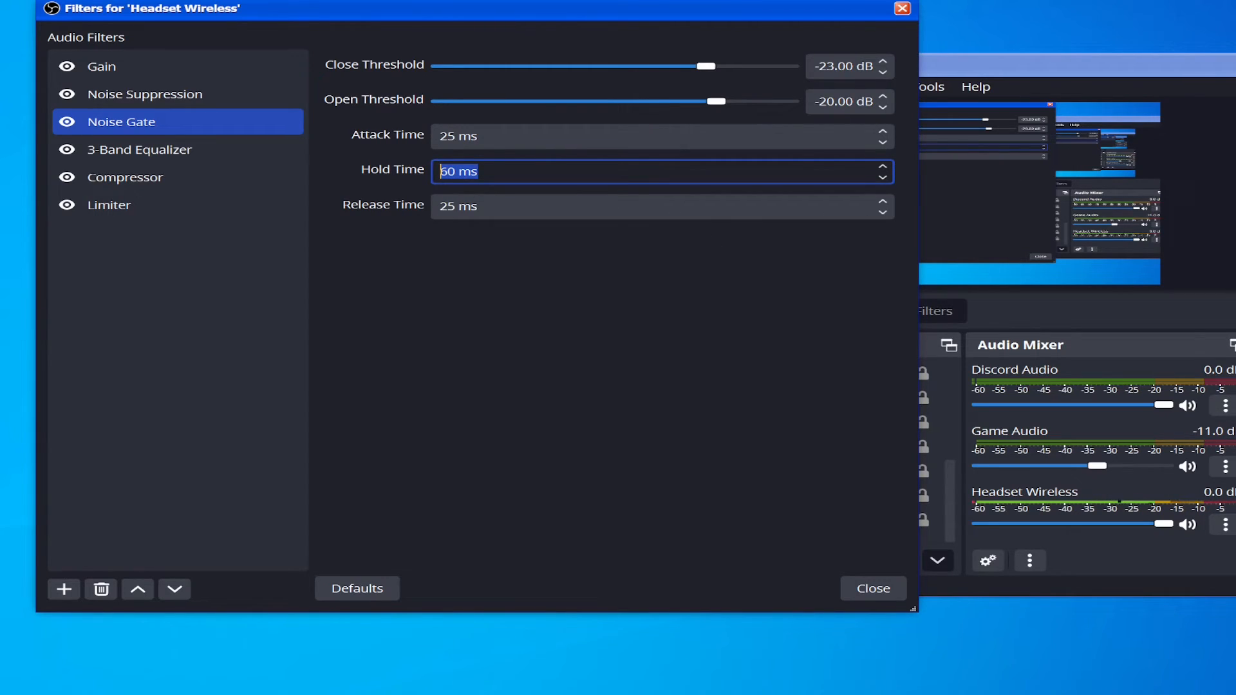
pyautogui.moveTo(505, 191)
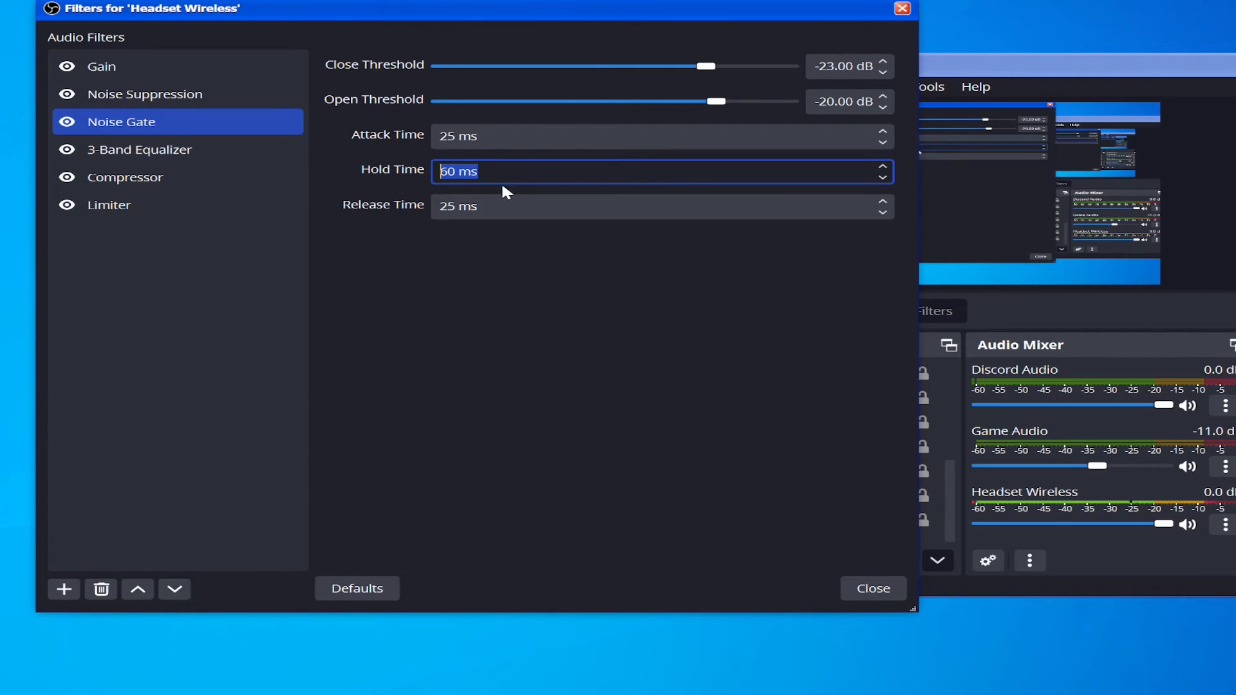